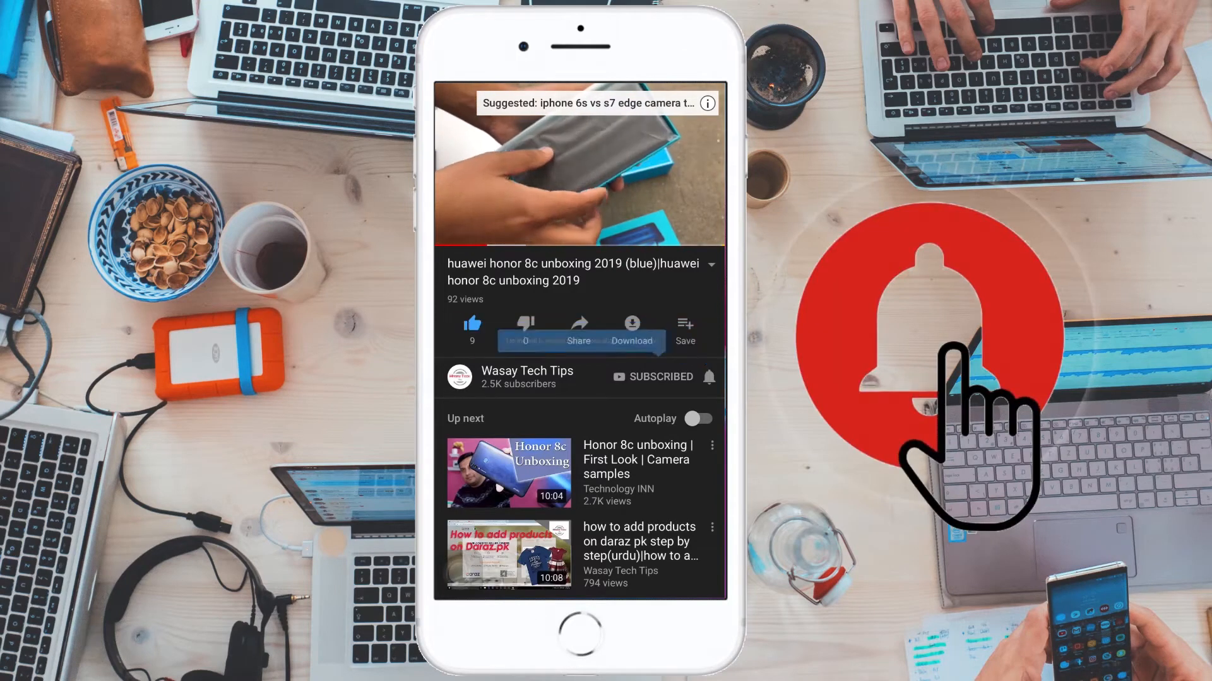
Step: Launch VirtualBox from its shortcut and start the MacOSCatalina virtual machine
click(709, 376)
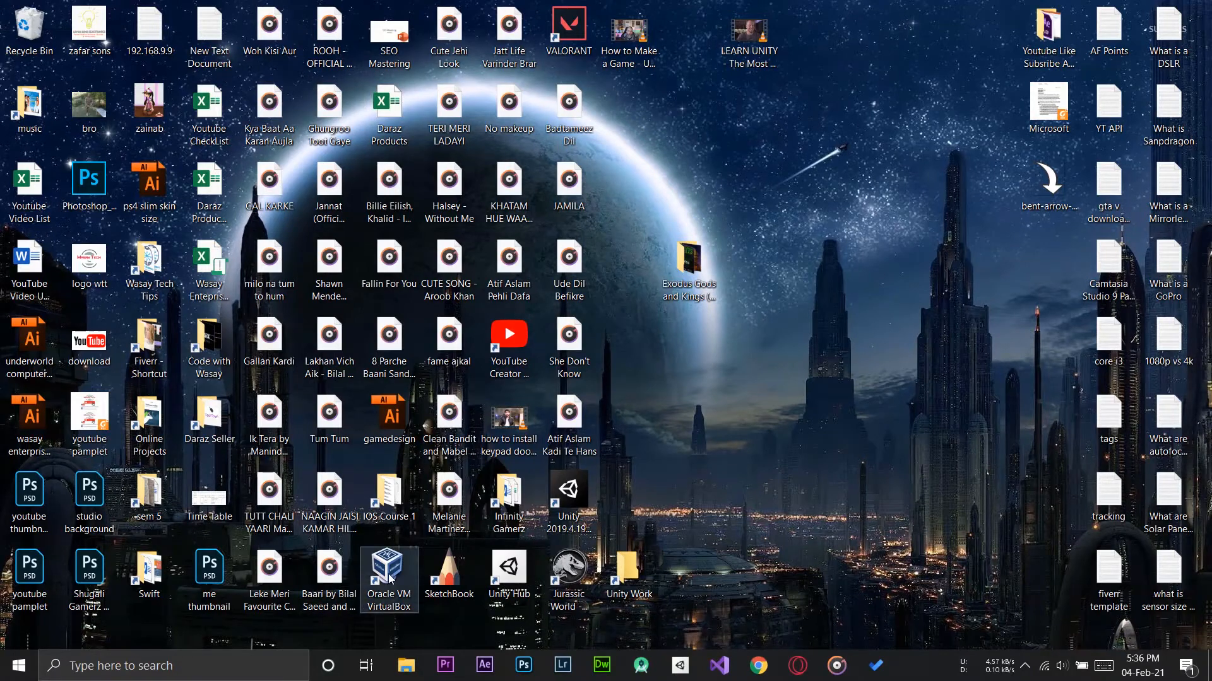
right_click(388, 571)
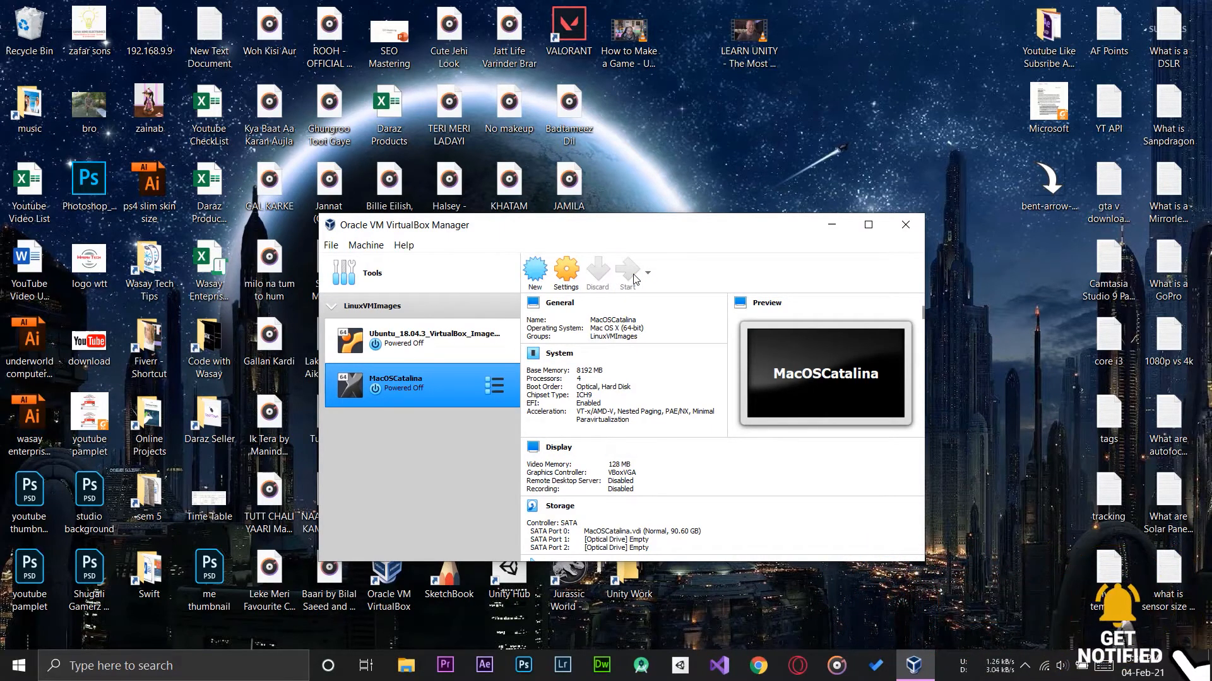
click(626, 267)
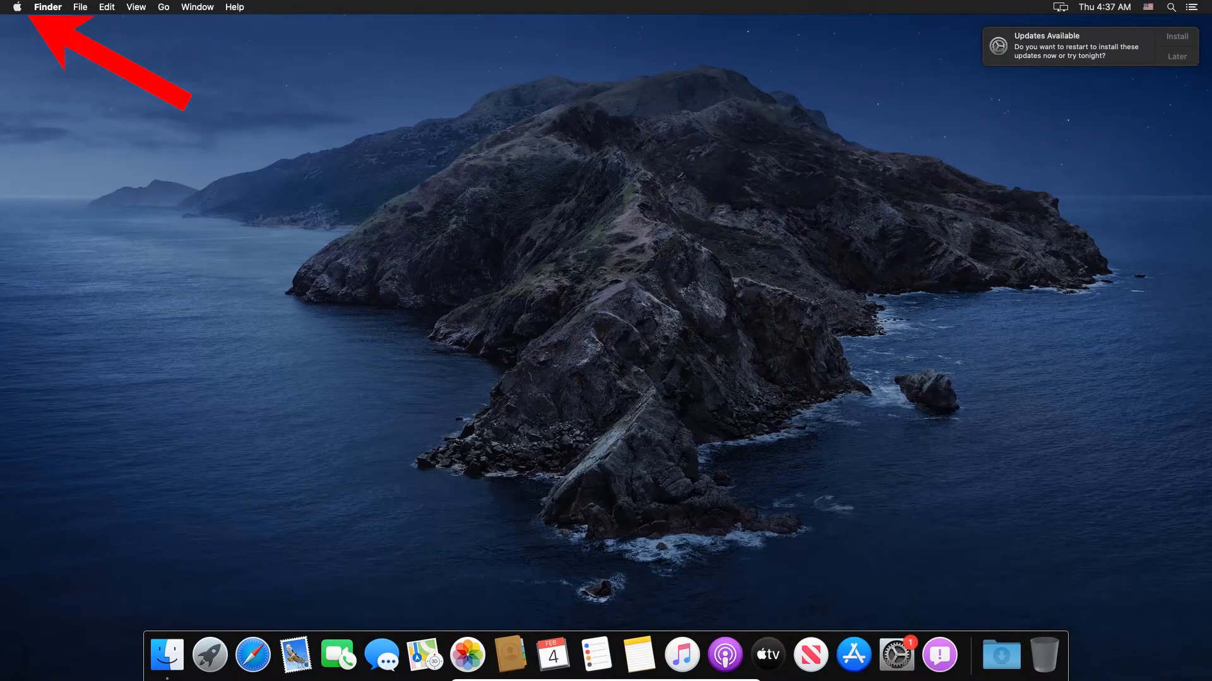
Step: Open About This Mac from the Apple menu to see macOS Catalina 10.15.3
click(18, 7)
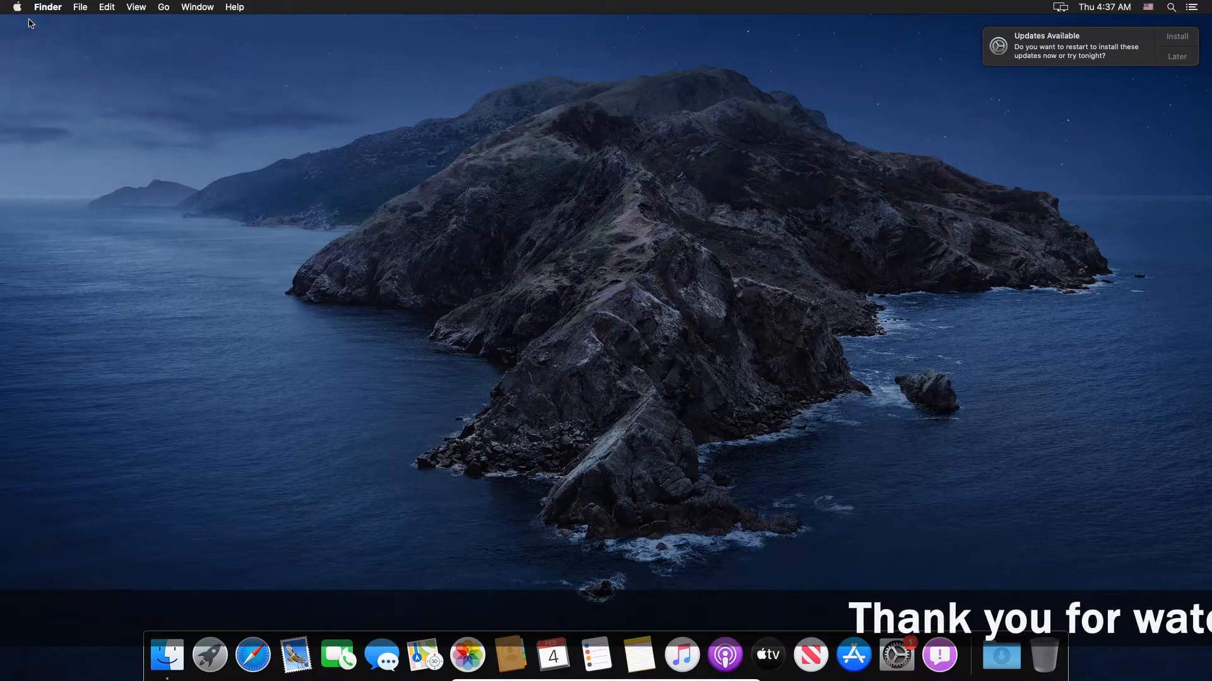
click(20, 7)
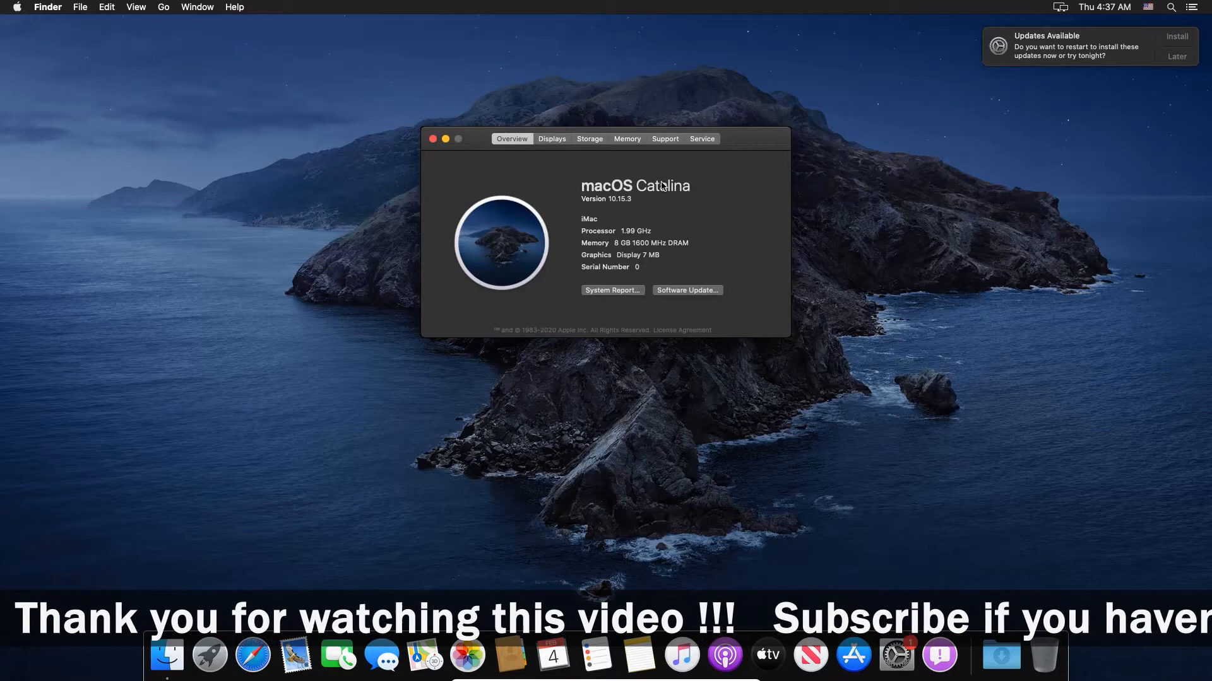
mouse_move(624, 246)
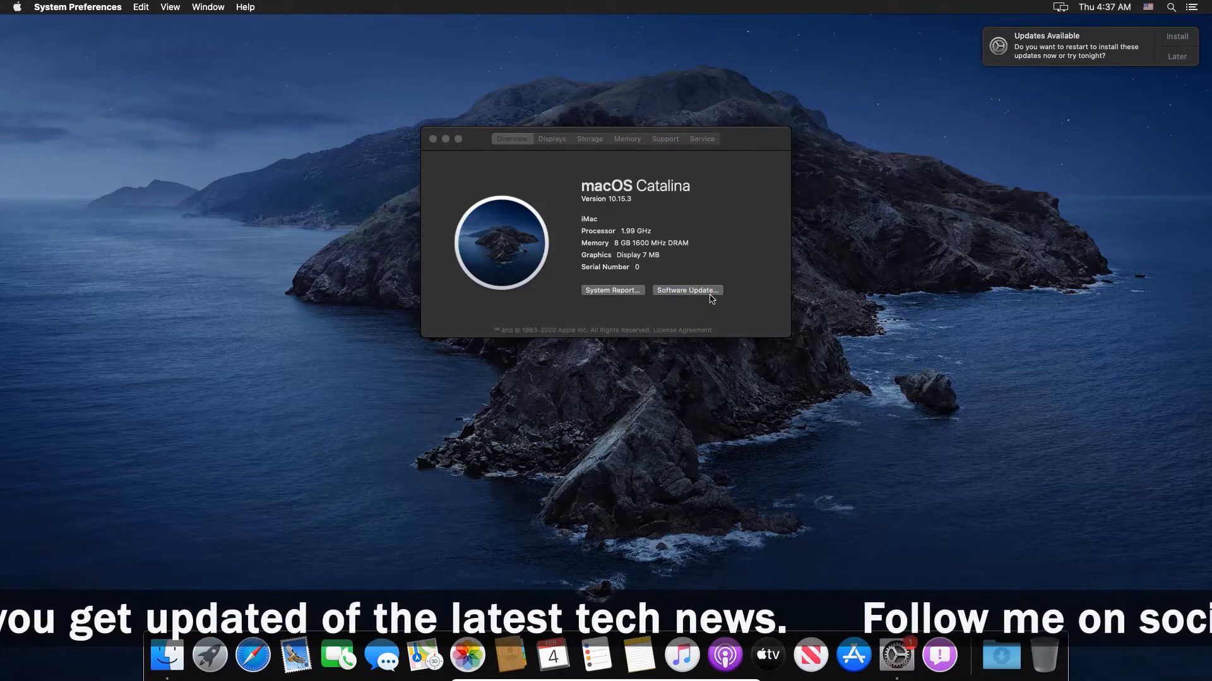
Step: Check Software Update and start downloading the 12.21 GB macOS Big Sur 11.2 upgrade
click(688, 290)
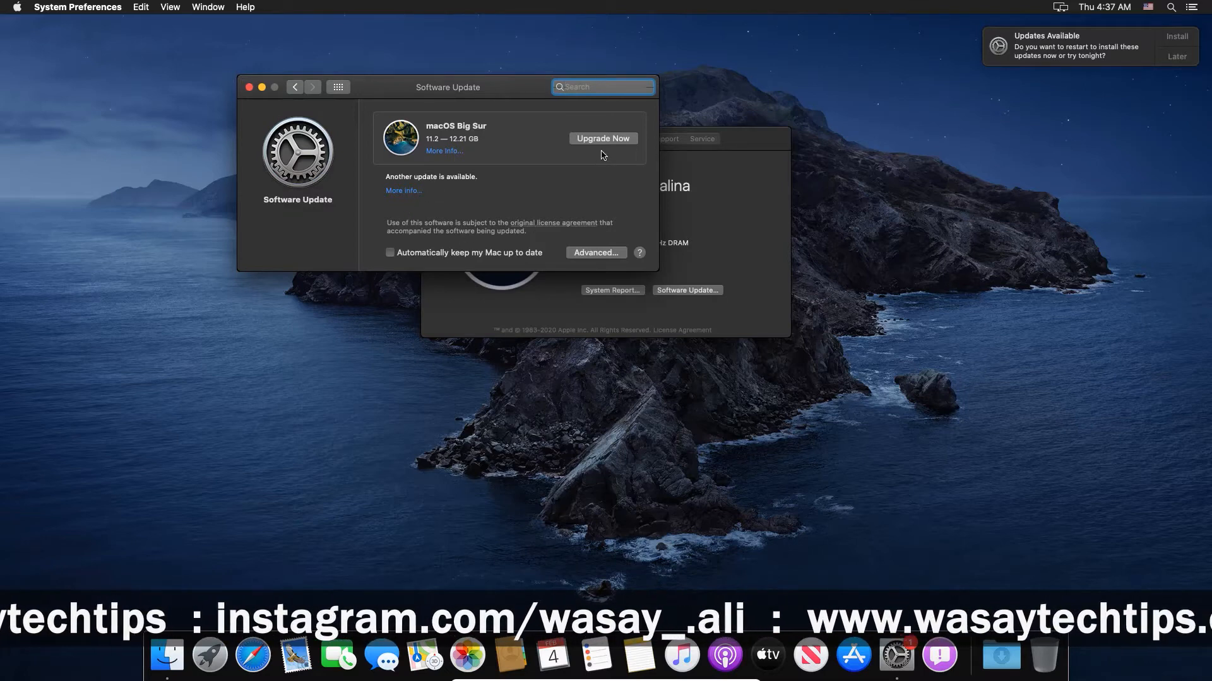
click(603, 137)
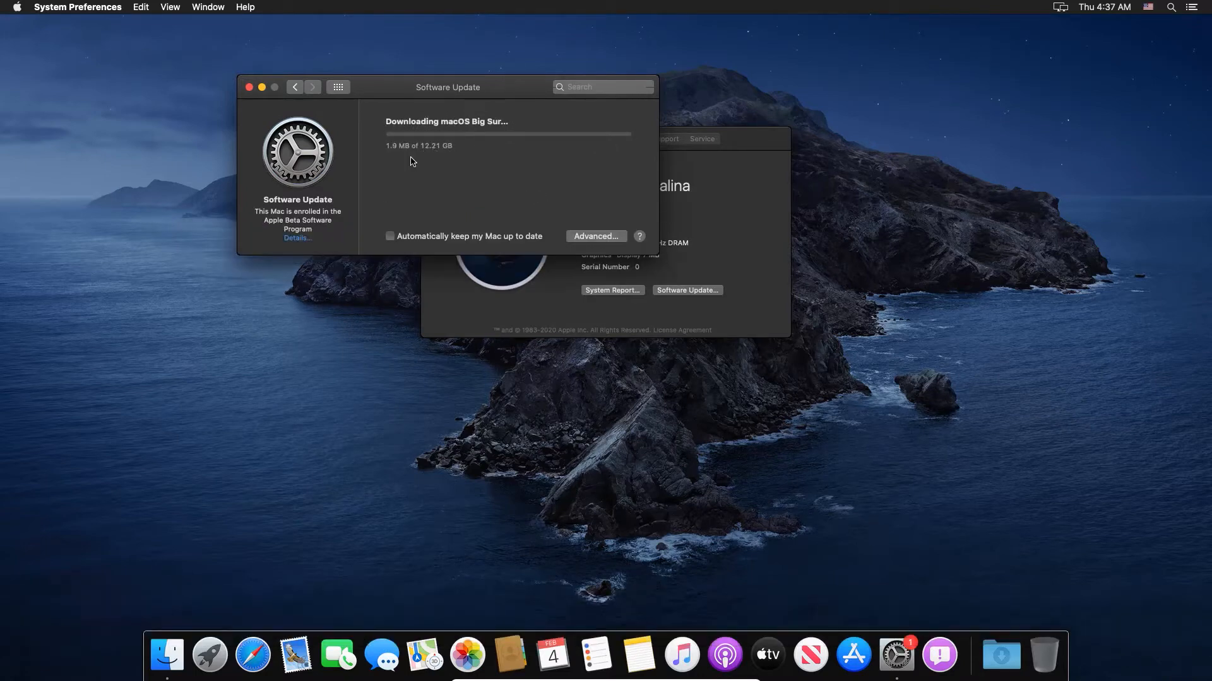
mouse_move(442, 158)
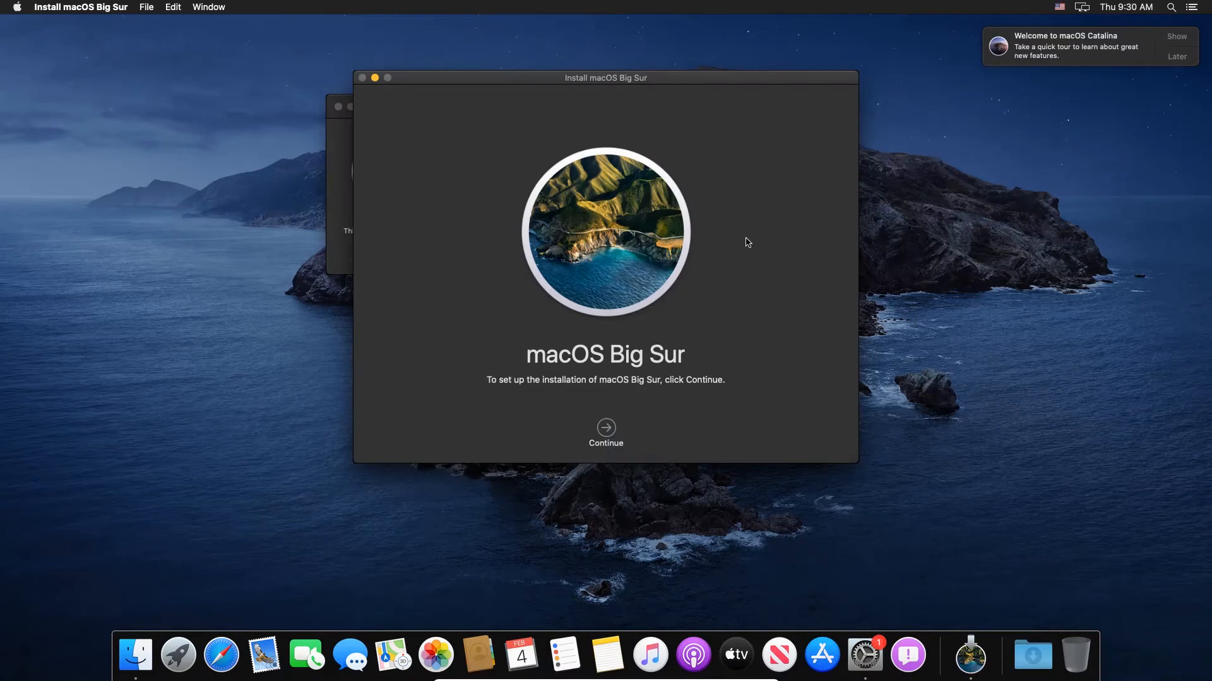
mouse_move(515, 389)
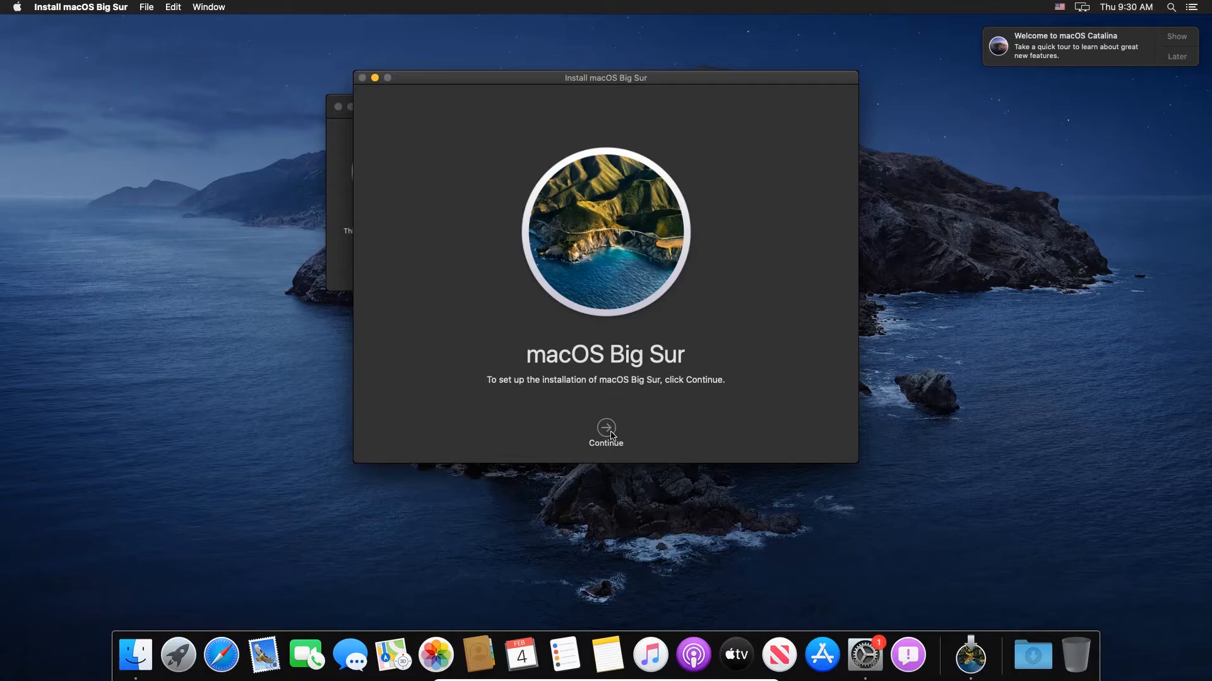
Step: Accept the Big Sur licence, choose the Untitled disk, and authorize installation with the admin password
click(606, 428)
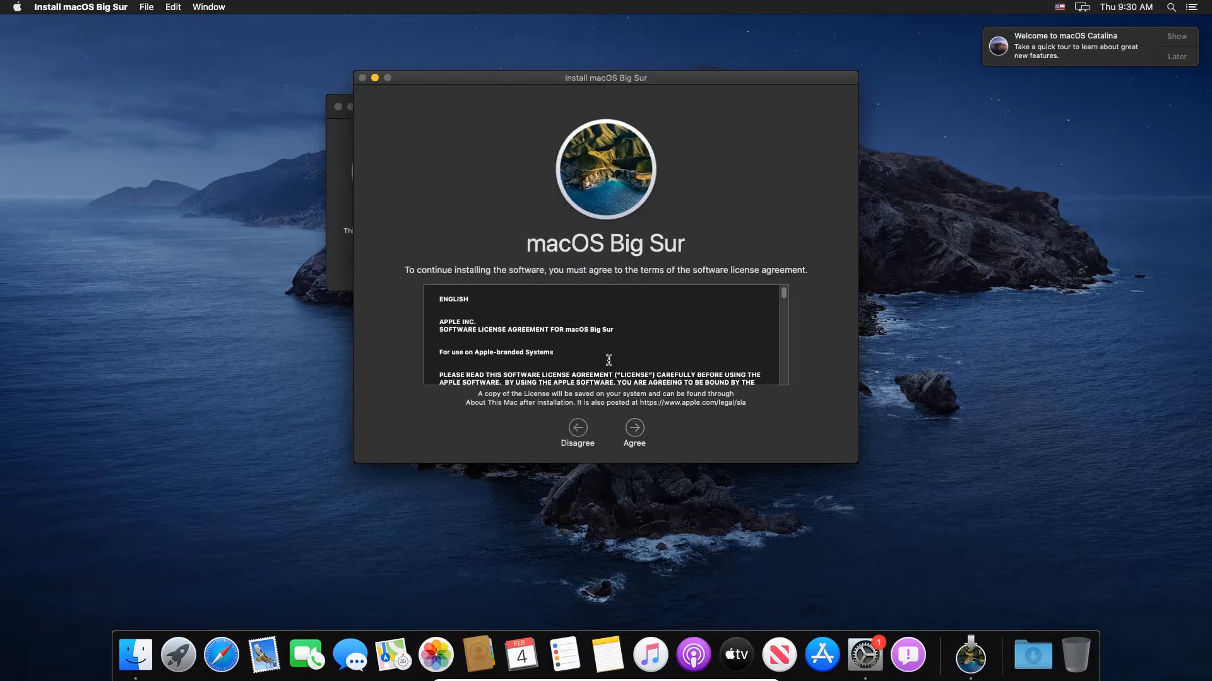
click(633, 428)
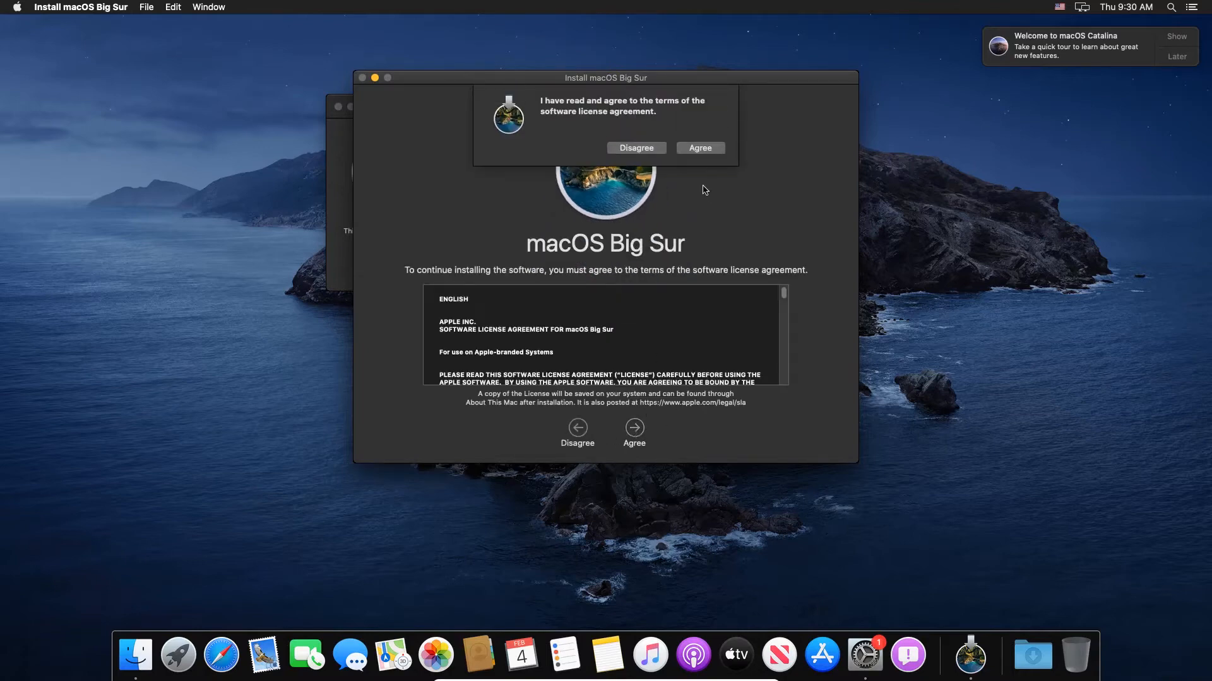
click(700, 148)
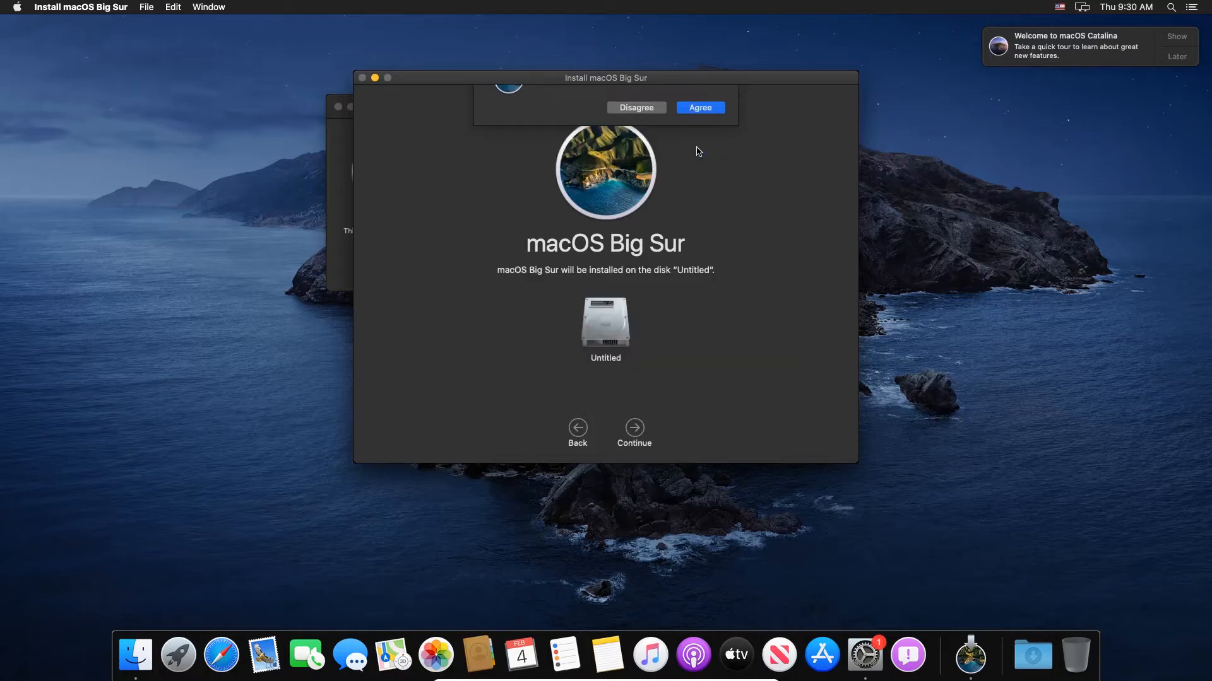
click(699, 108)
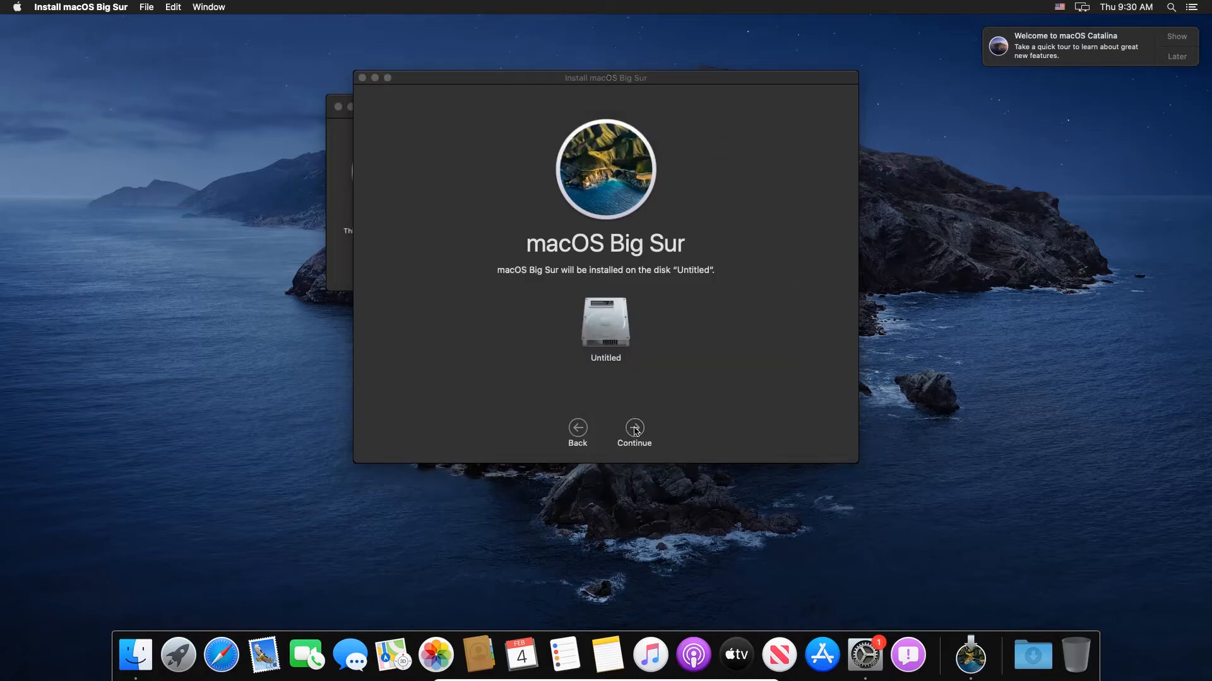
click(634, 428)
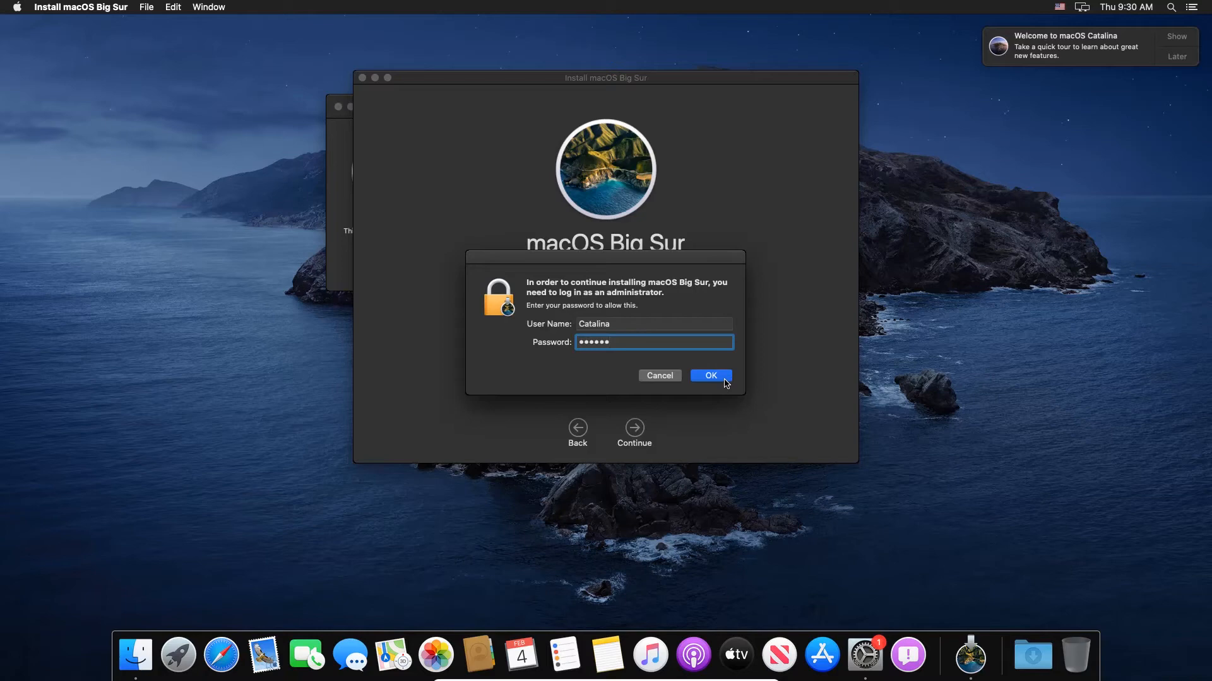
click(711, 375)
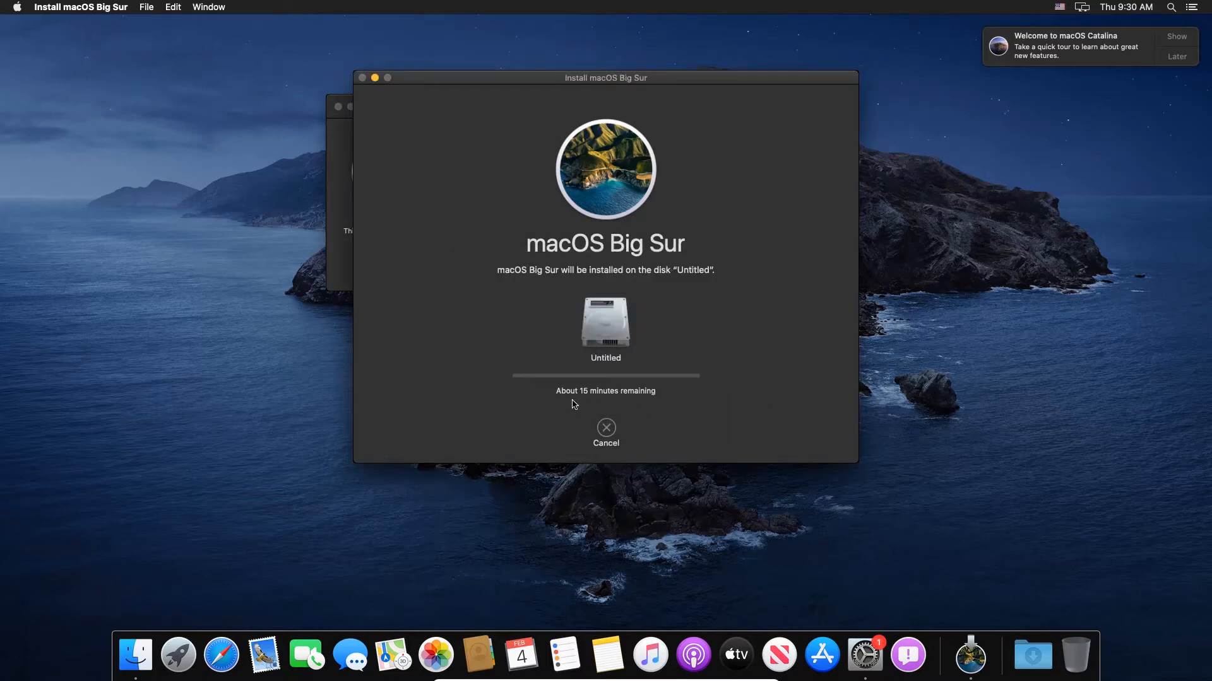
mouse_move(679, 489)
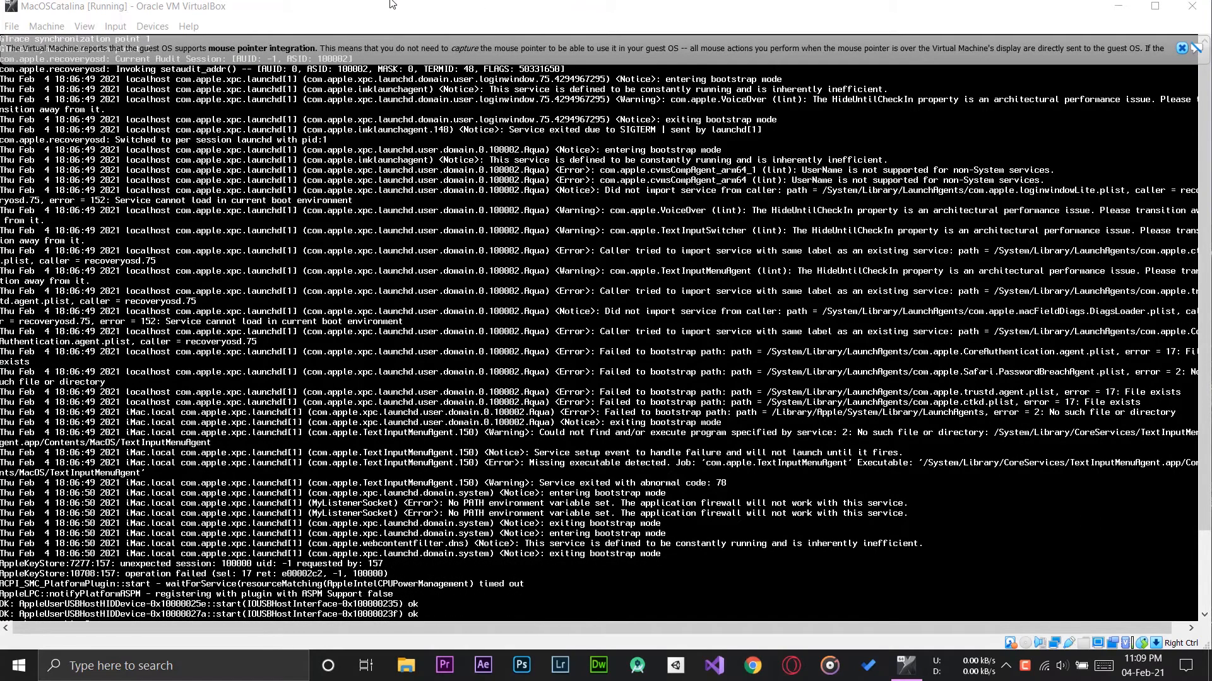
Step: Enter the user password at the Big Sur login screen to reach the desktop
click(116, 26)
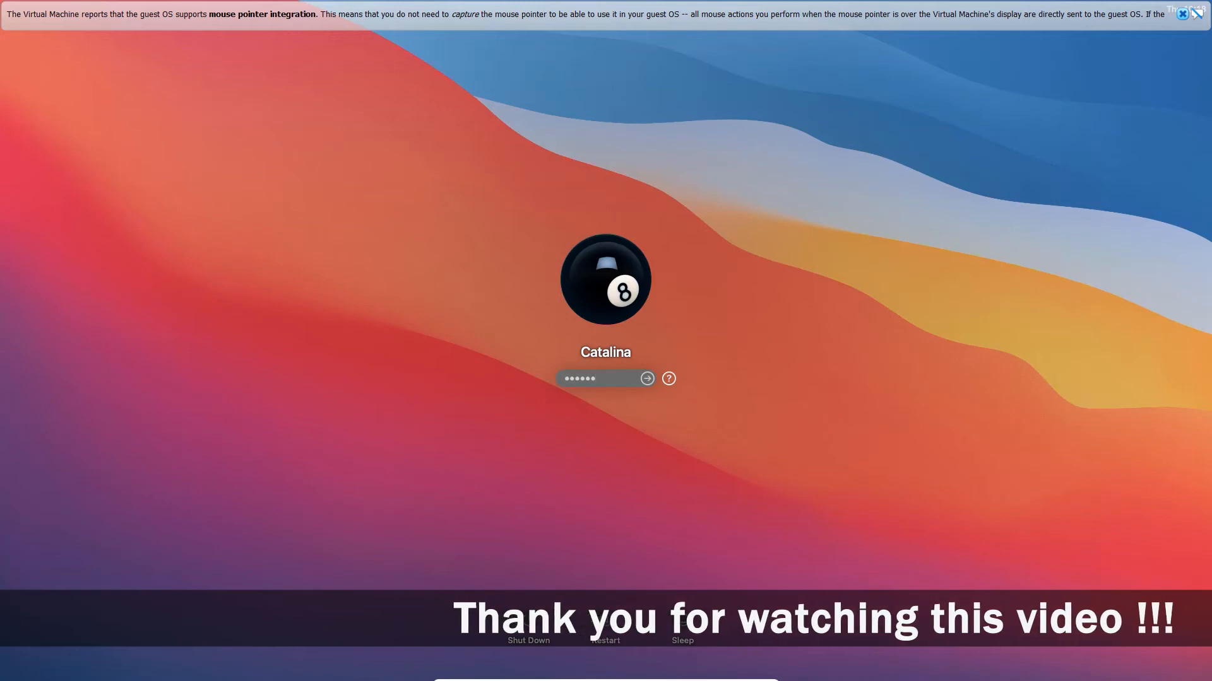
click(646, 378)
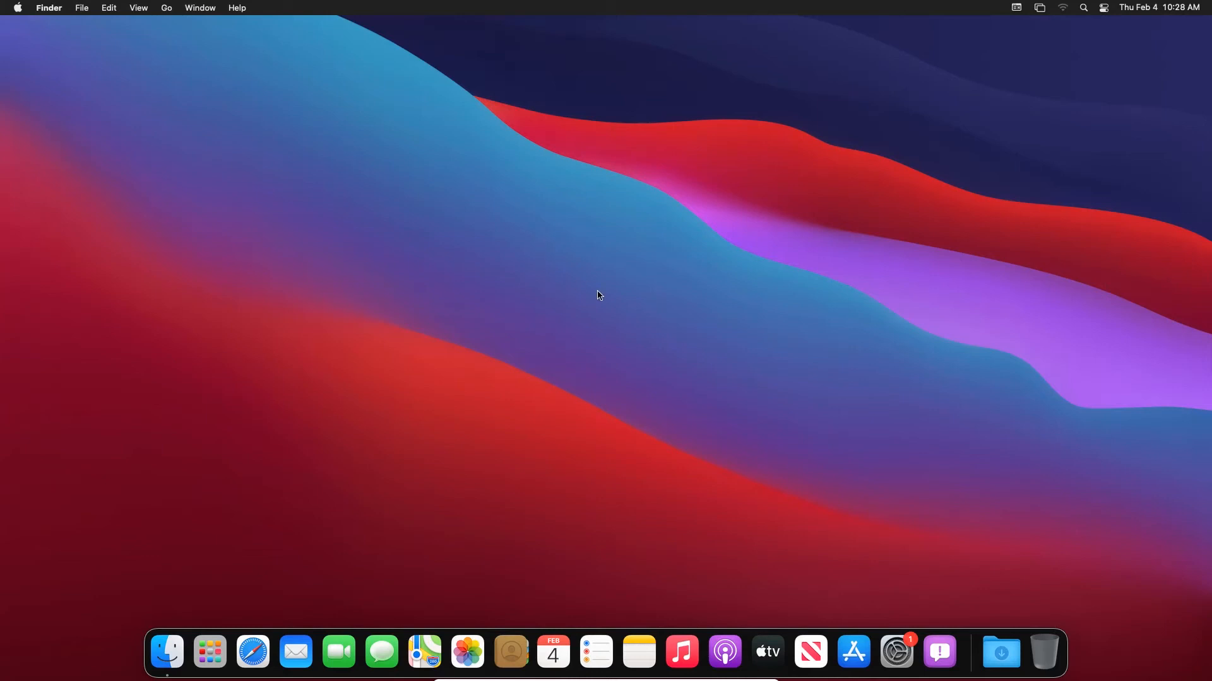
mouse_move(553, 651)
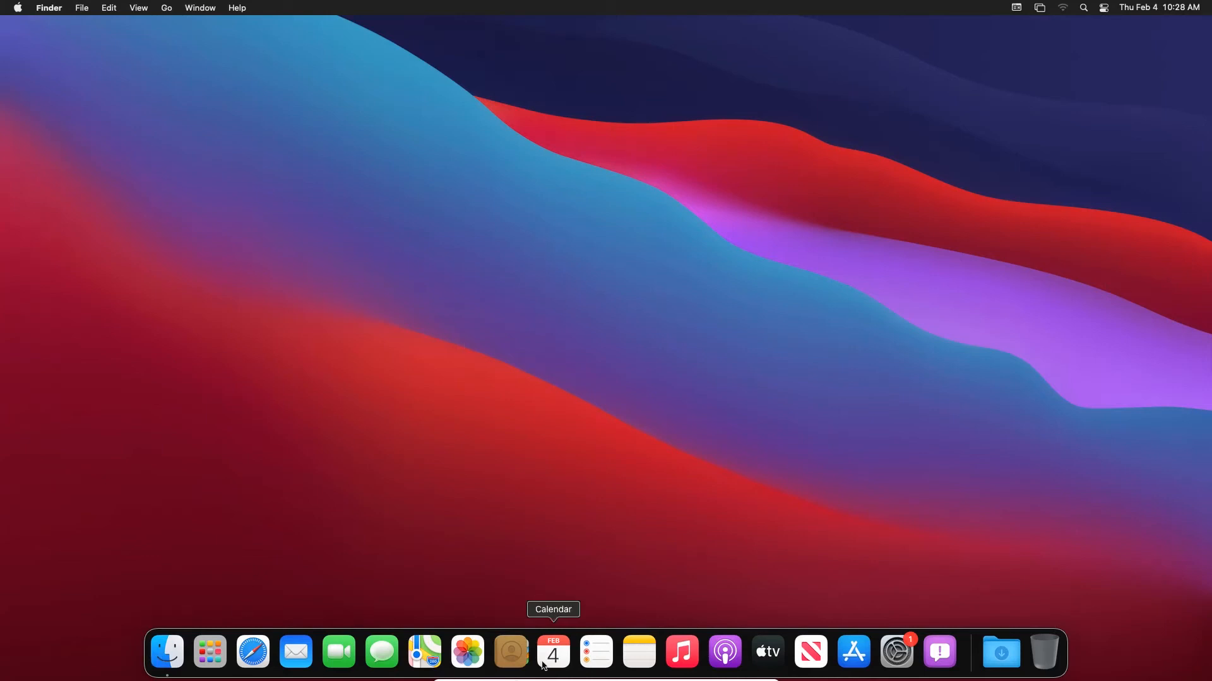
mouse_move(381, 652)
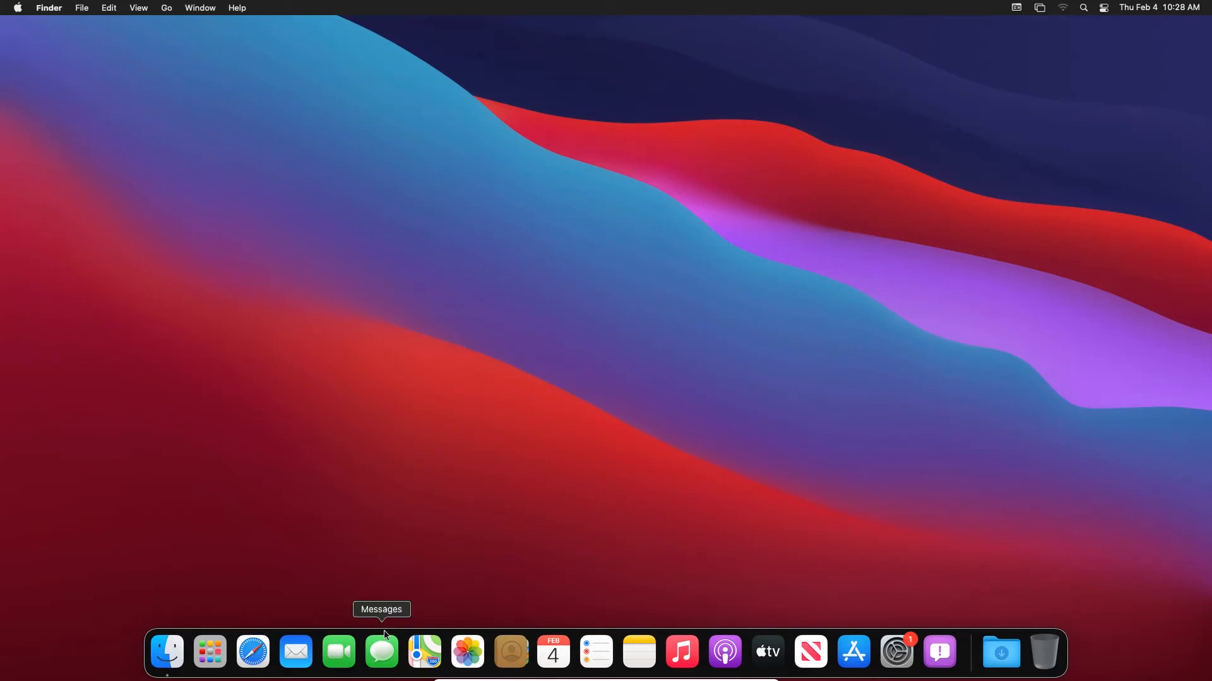
mouse_move(253, 653)
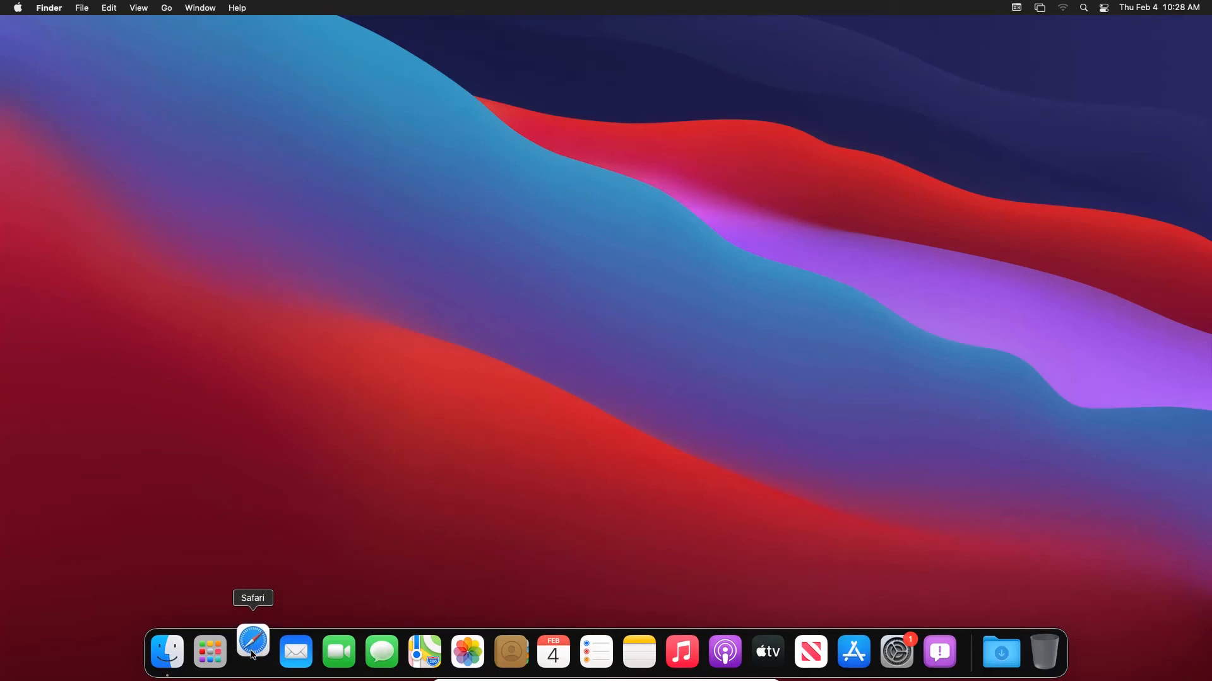
Step: Open Safari, dismiss What's New and close it, then launch Music
click(252, 652)
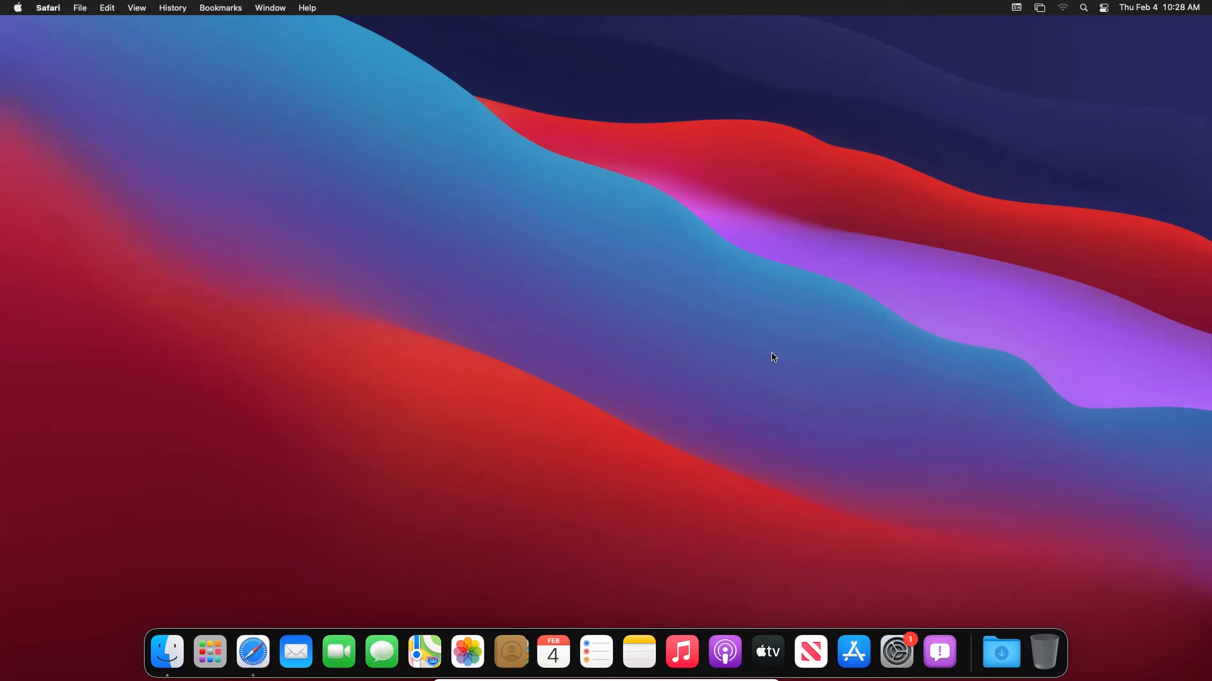
click(253, 652)
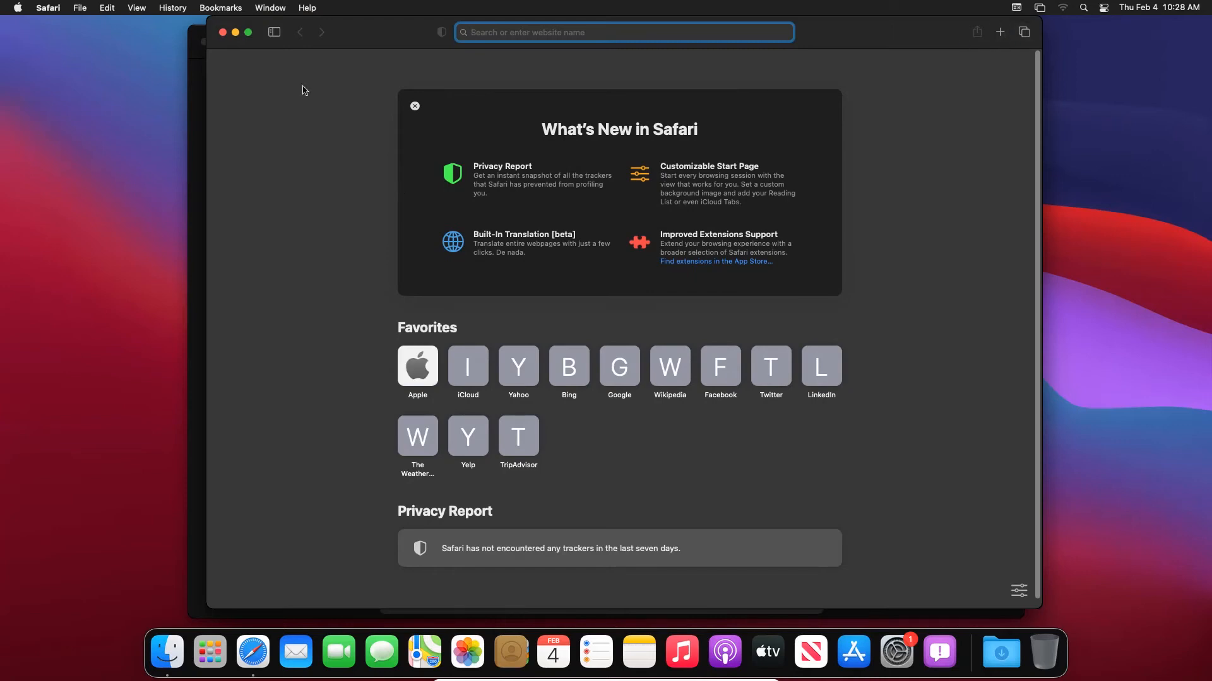
click(415, 105)
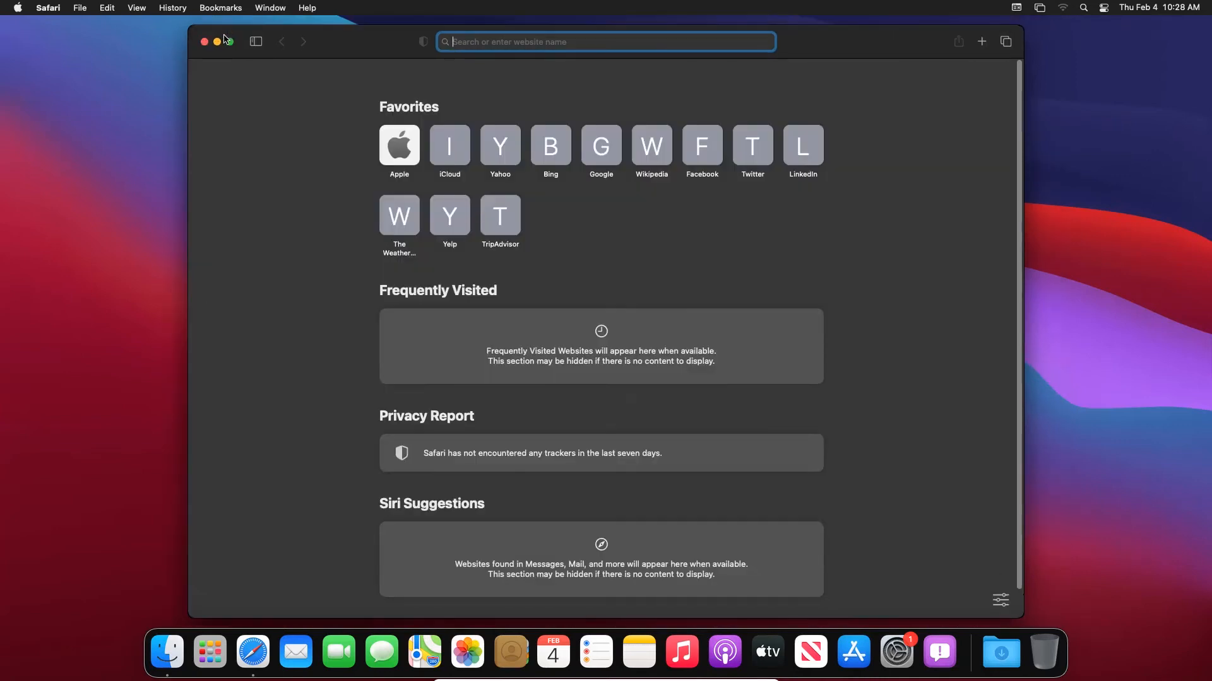
click(204, 41)
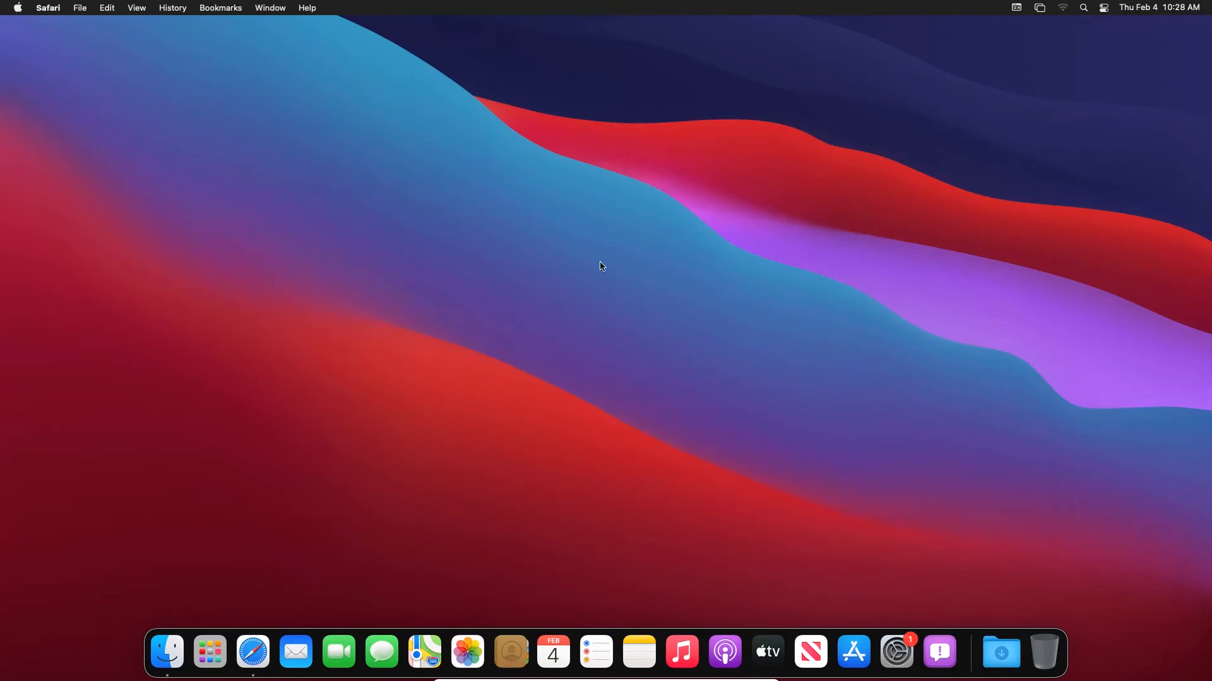
mouse_move(687, 669)
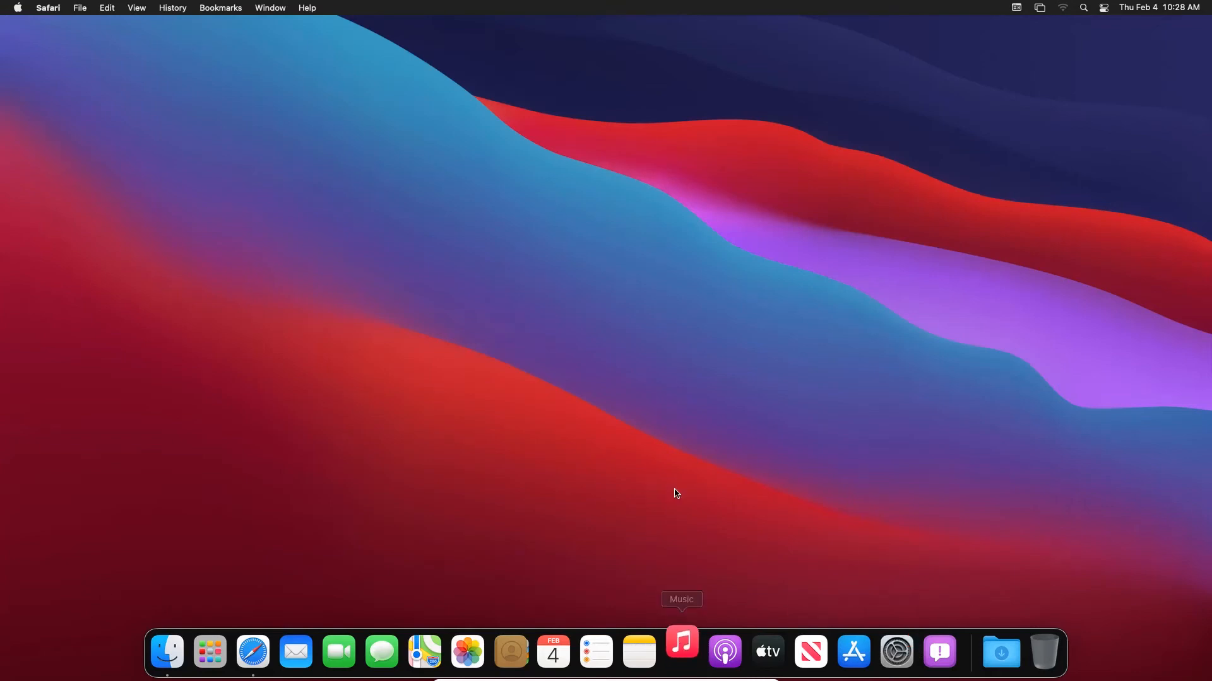
click(681, 652)
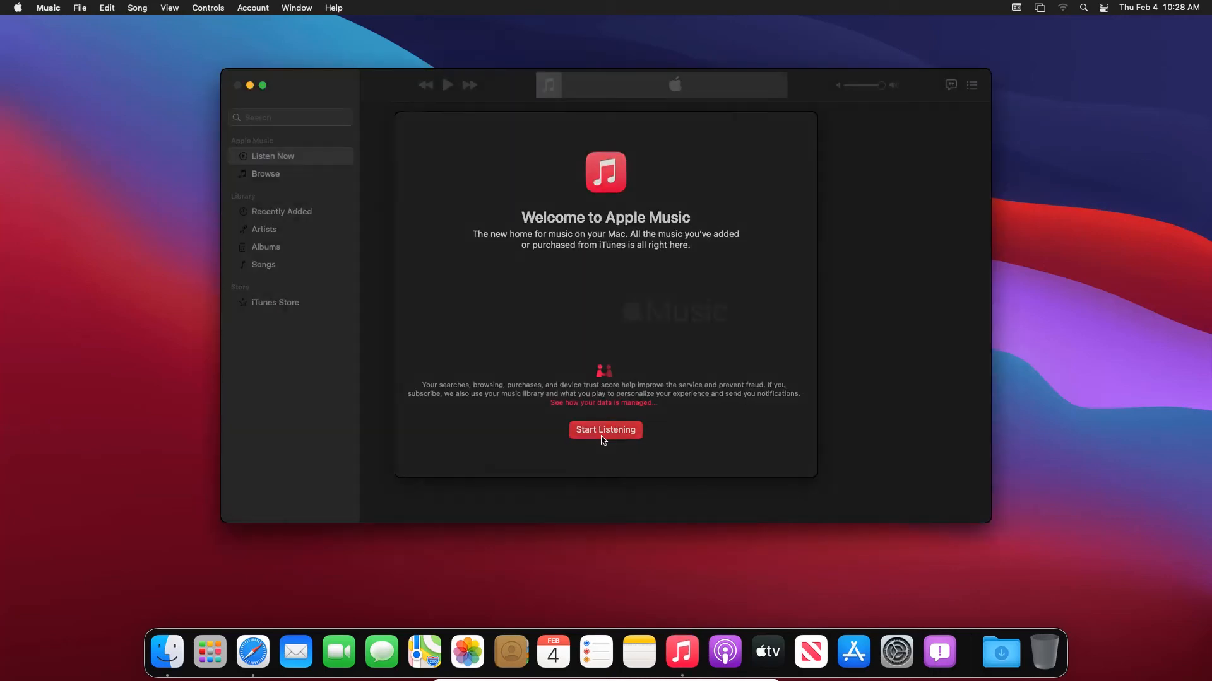
click(17, 7)
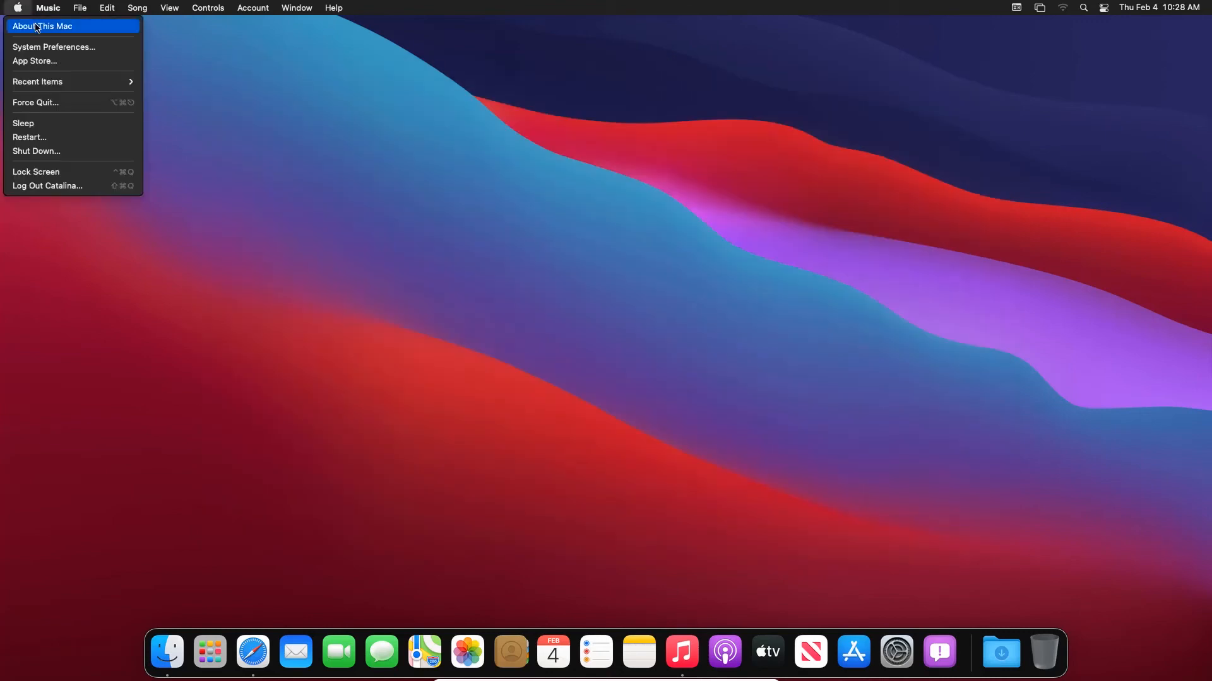
Step: Verify macOS Big Sur 11.2 is up to date, then close About This Mac
click(38, 25)
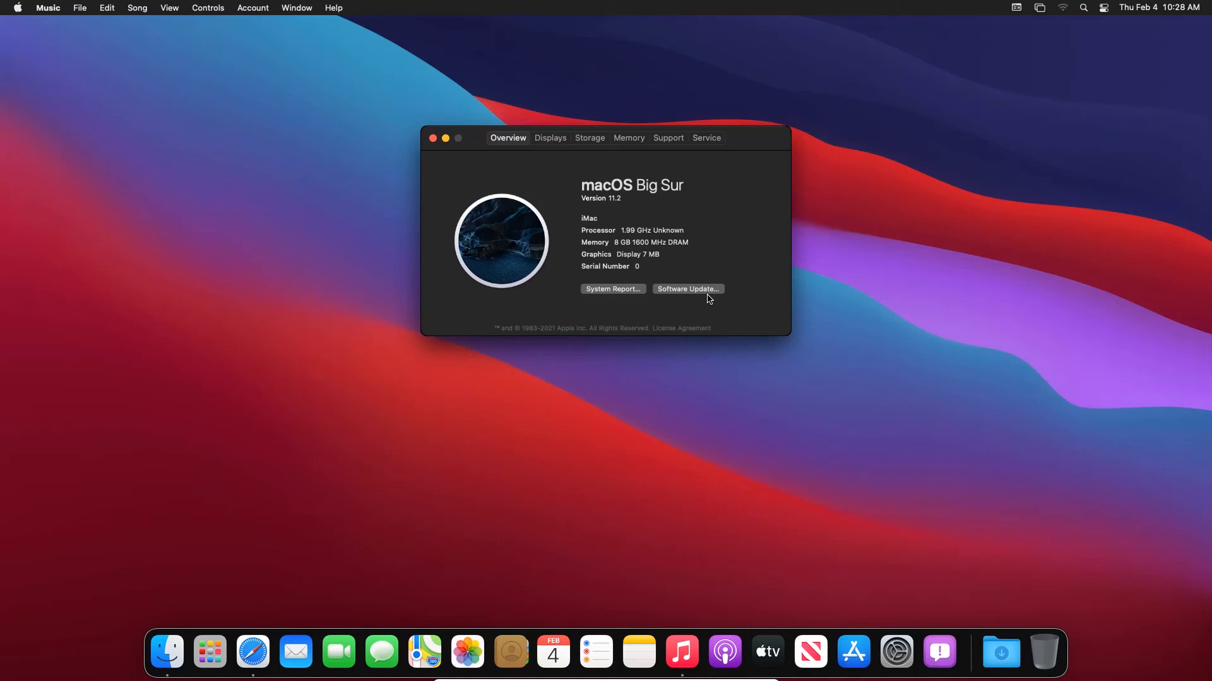
click(688, 289)
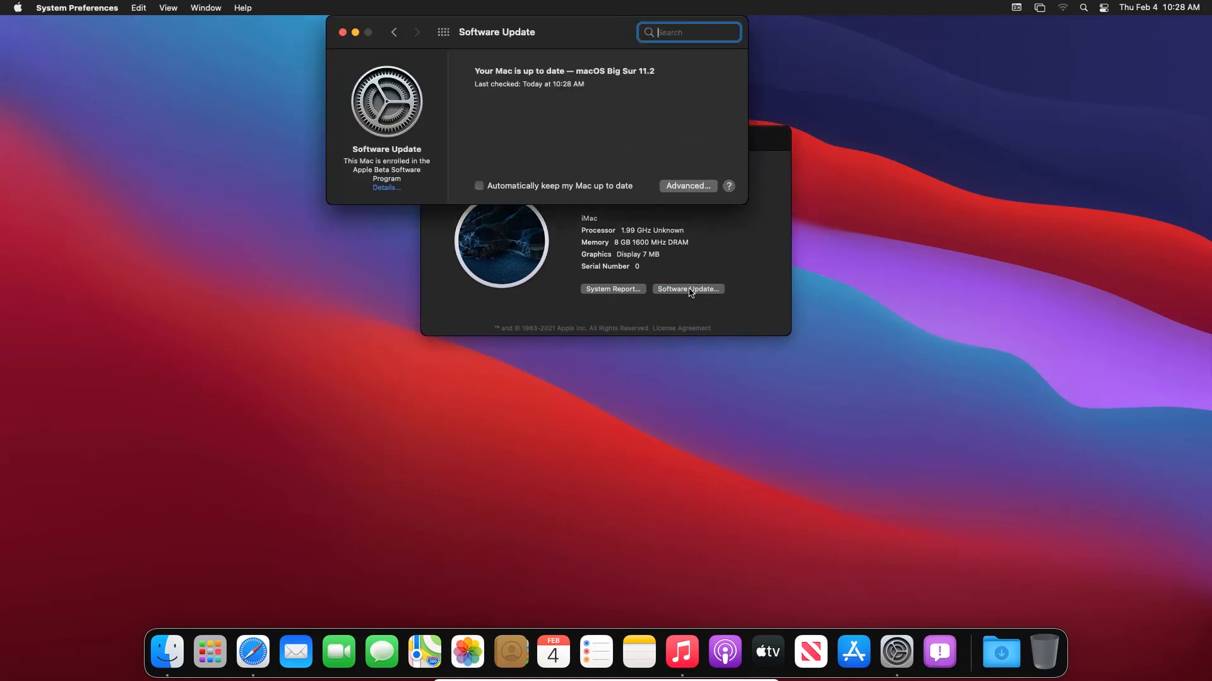
mouse_move(343, 42)
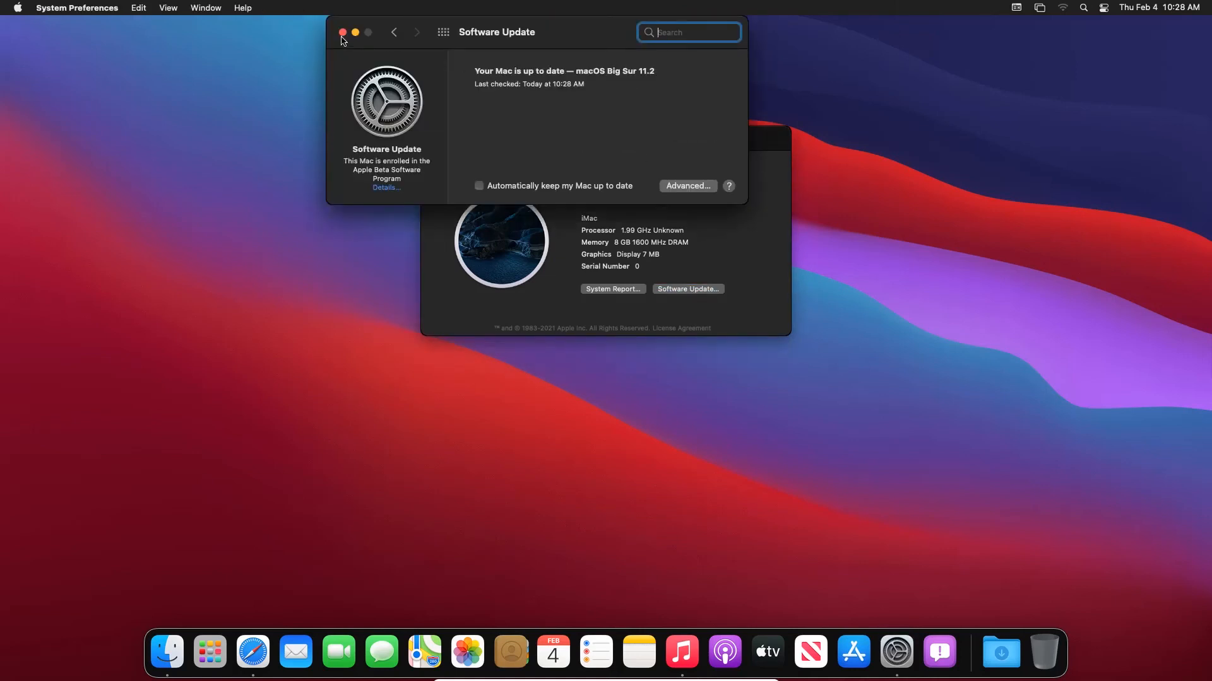
mouse_move(236, 96)
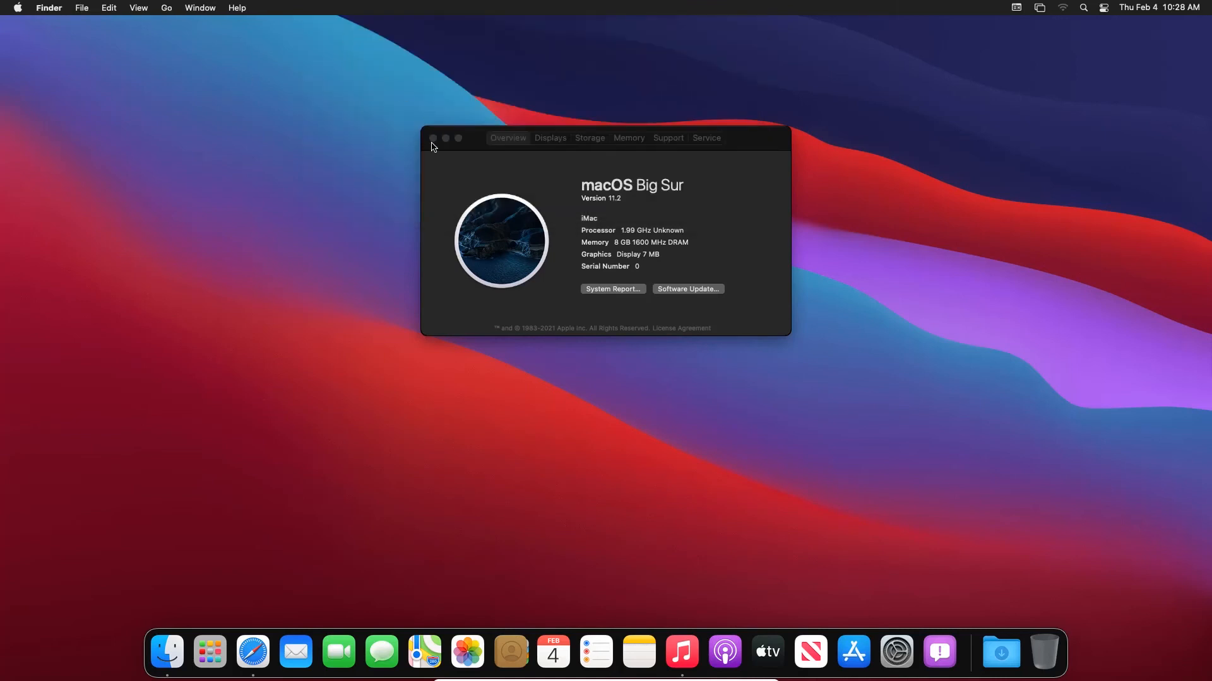
click(432, 138)
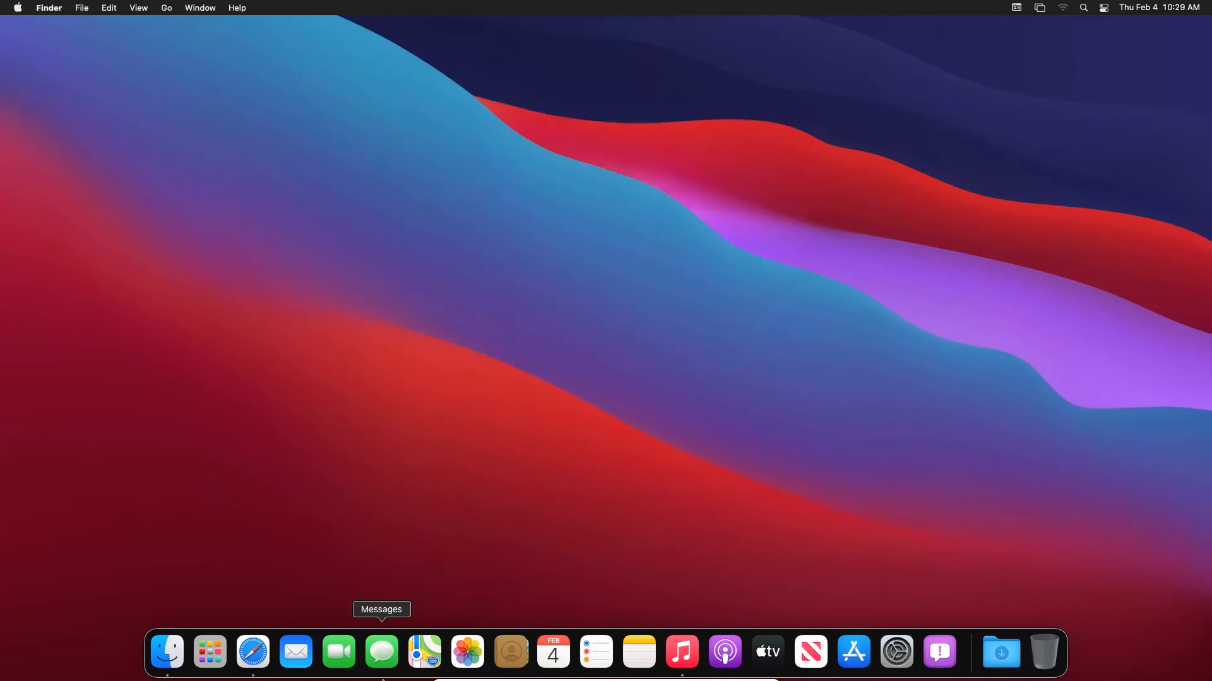
mouse_move(553, 652)
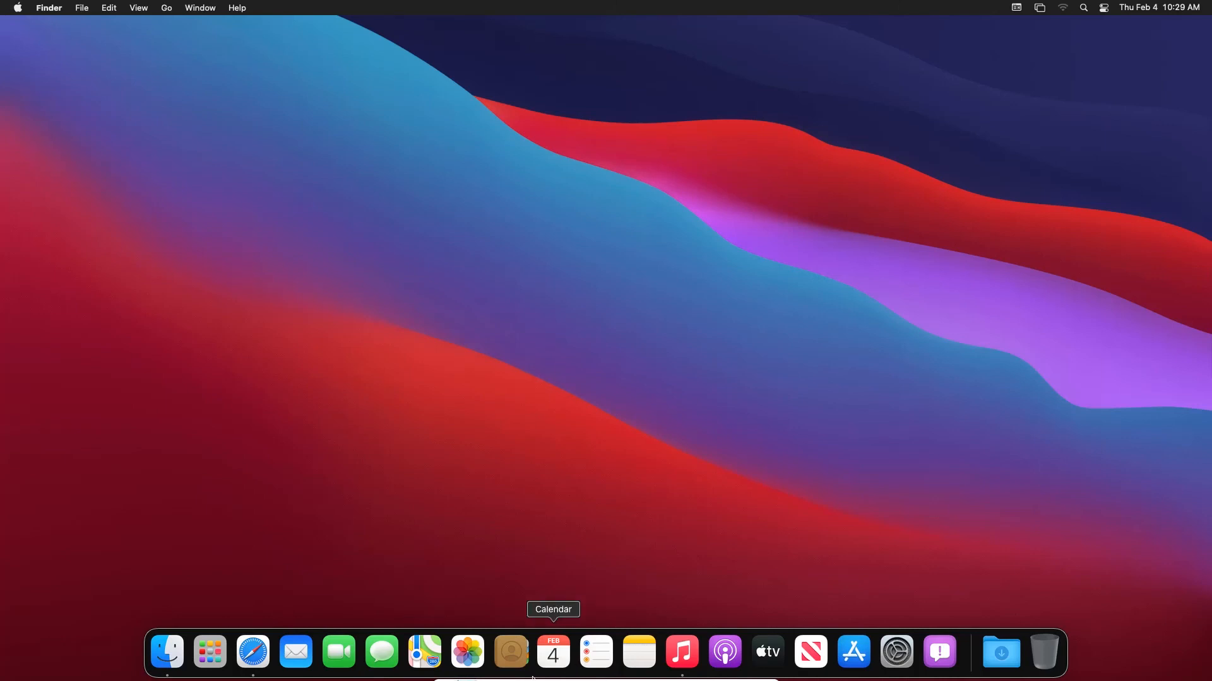
Step: Close the Big Sur virtual machine from the VirtualBox Dock icon and confirm
right_click(553, 652)
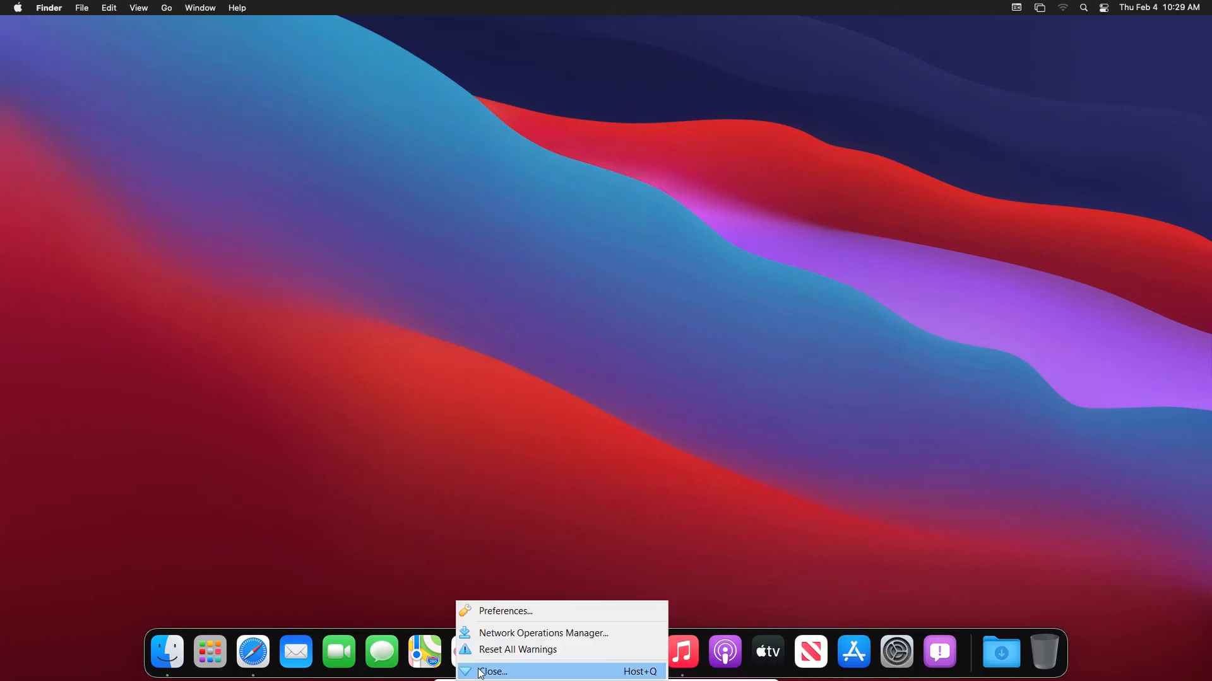
click(498, 673)
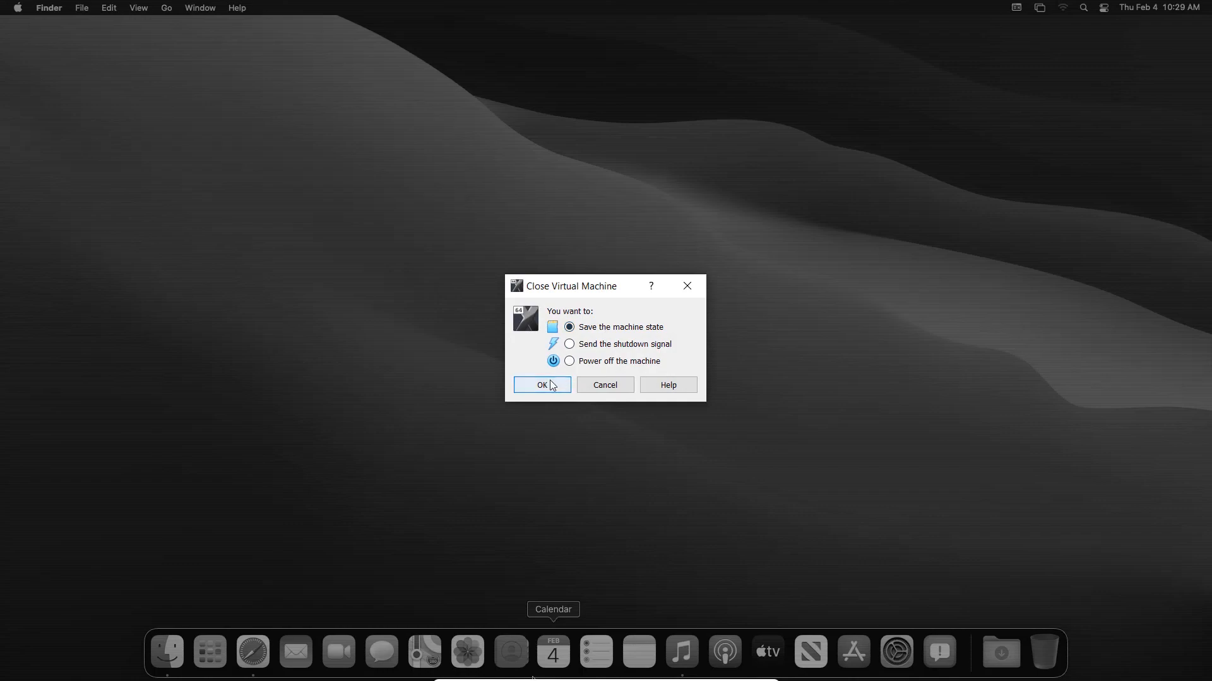
click(542, 385)
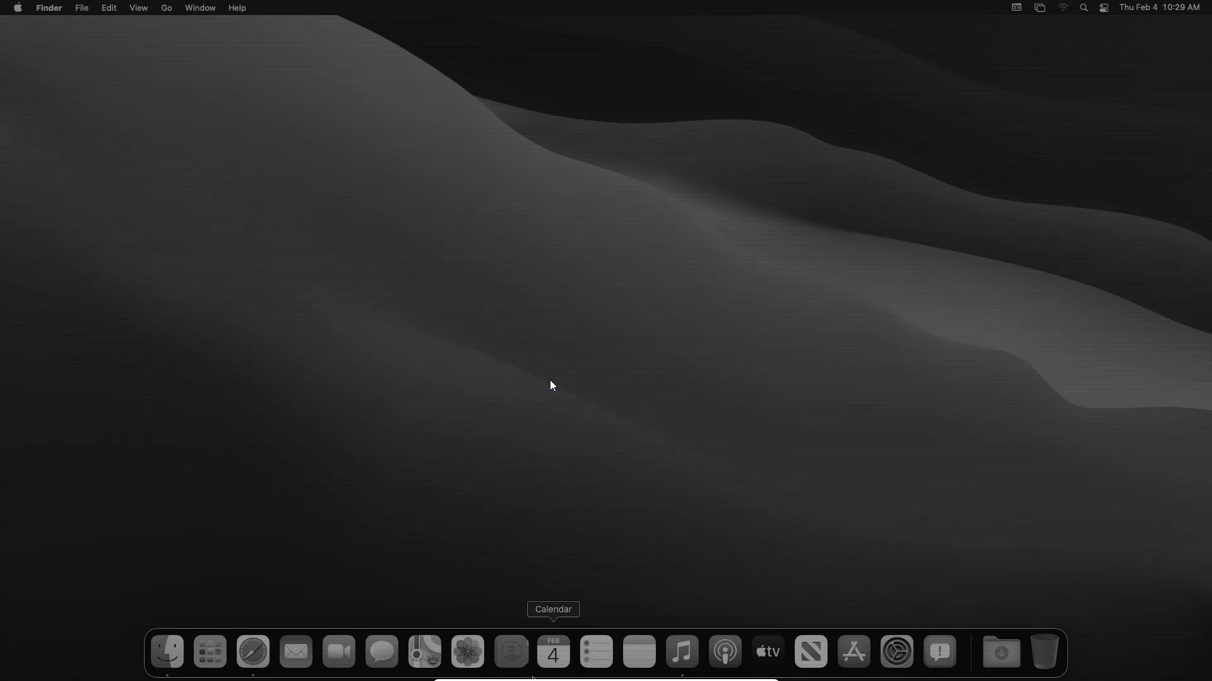